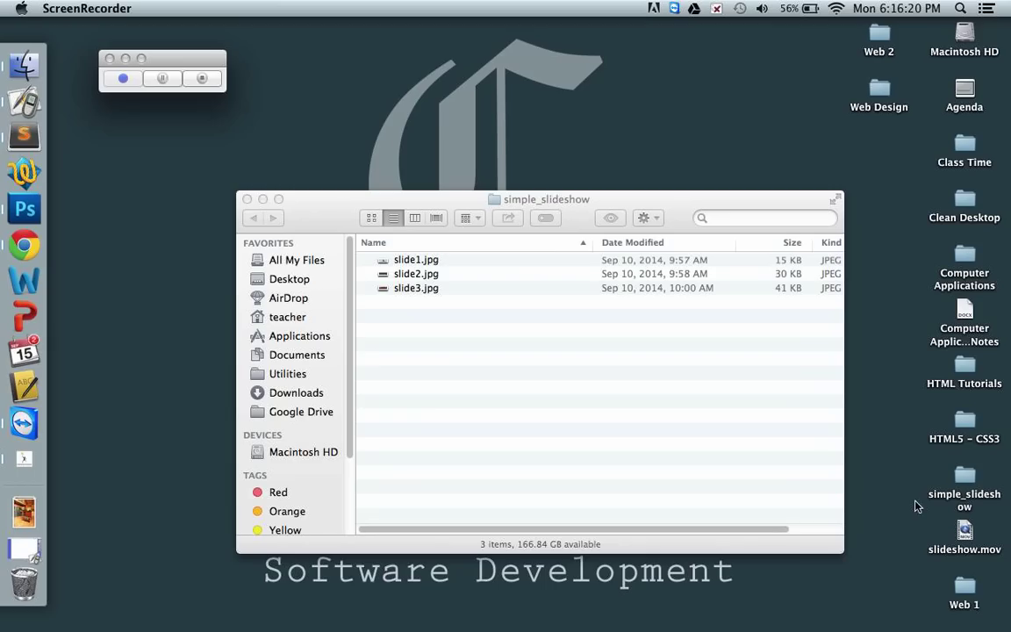
- Save a new index.html in simple_slideshow with an HTML skeleton titled 'Simple Slideshow'
{"action": "double_click", "coordinate": [416, 258]}
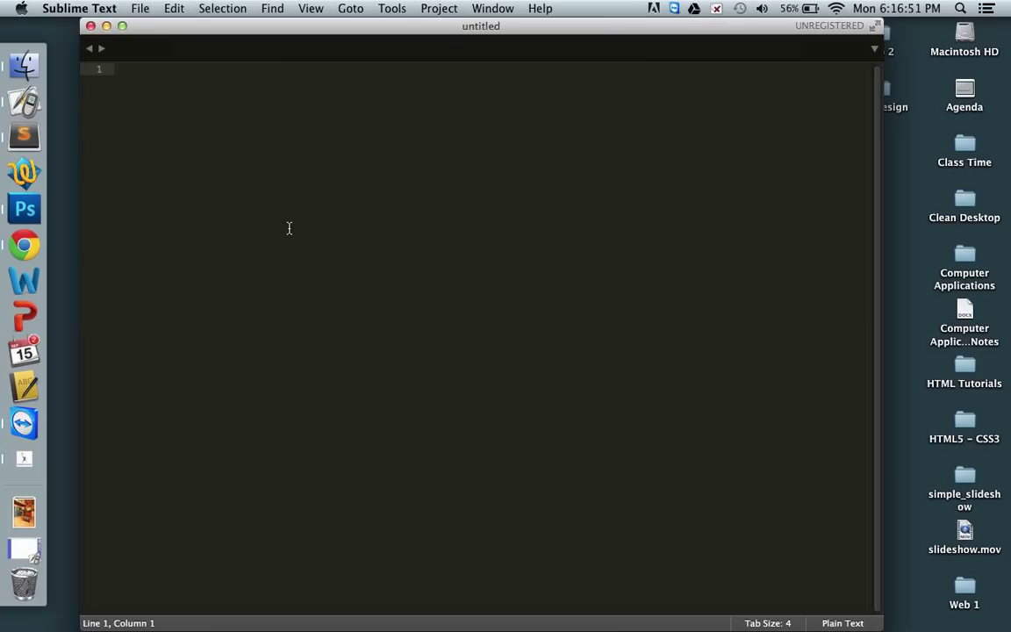
{"action": "mouse_move", "coordinate": [315, 288]}
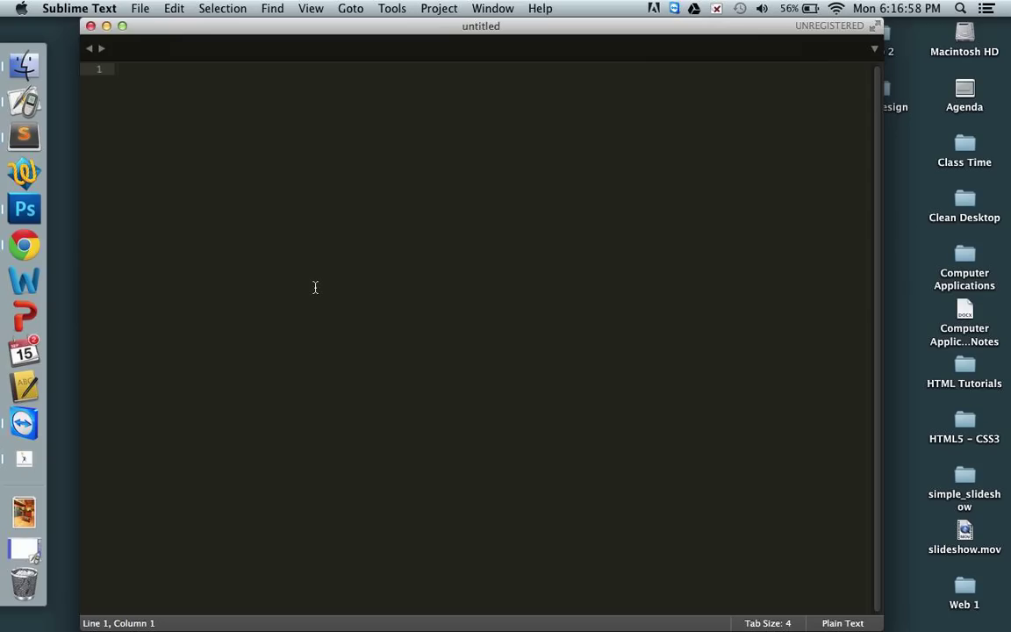
{"action": "key", "text": "cmd+s"}
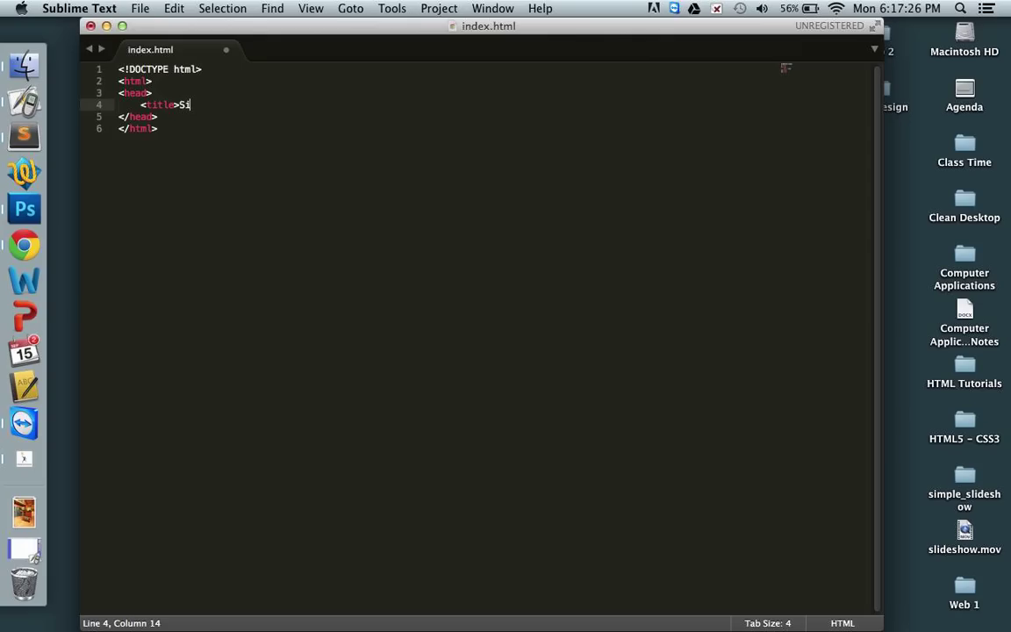
{"action": "type", "text": "mple Slideshow</title>"}
{"action": "type", "text": "<body>"}
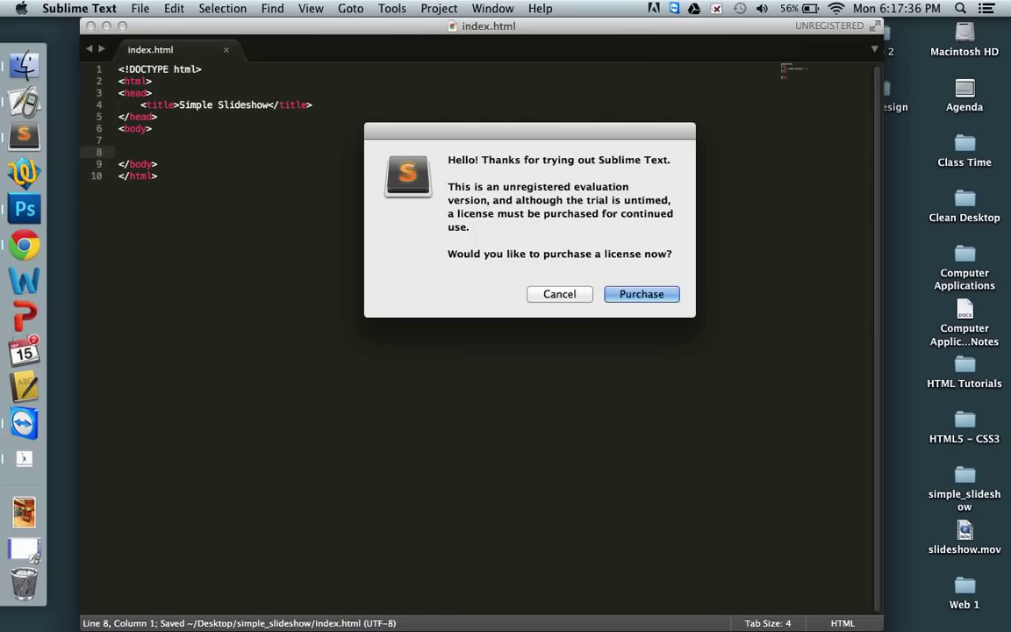
{"action": "left_click", "coordinate": [560, 294]}
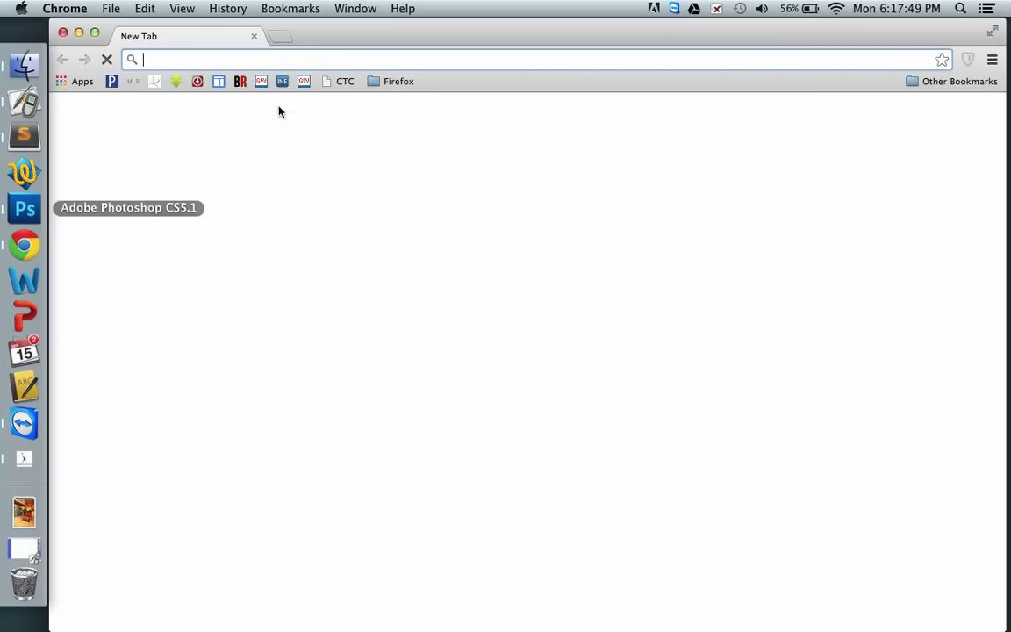
- Browse from mrwatson.tk's Web Design page to the JavaScript Slideshow tutorial and select the Step 1 code
{"action": "type", "text": "mrwatson.tk"}
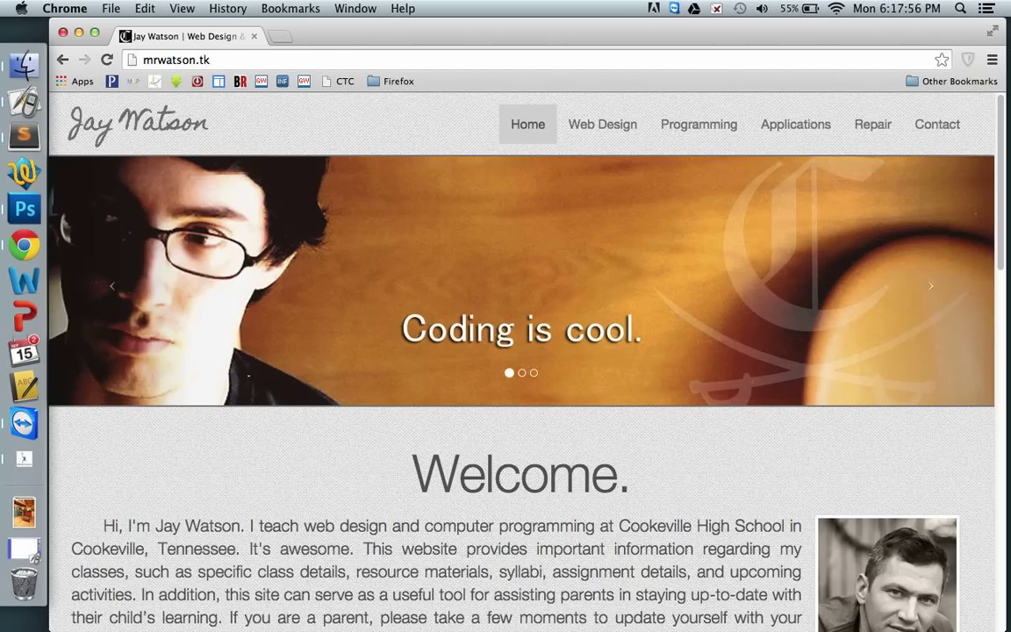
{"action": "left_click", "coordinate": [602, 123]}
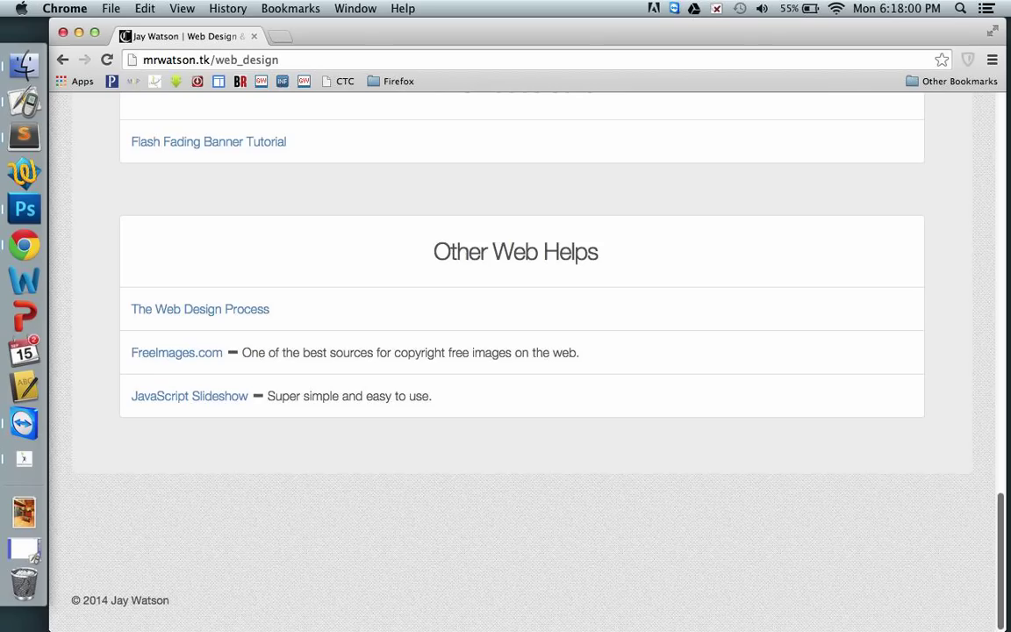
{"action": "left_click", "coordinate": [189, 396]}
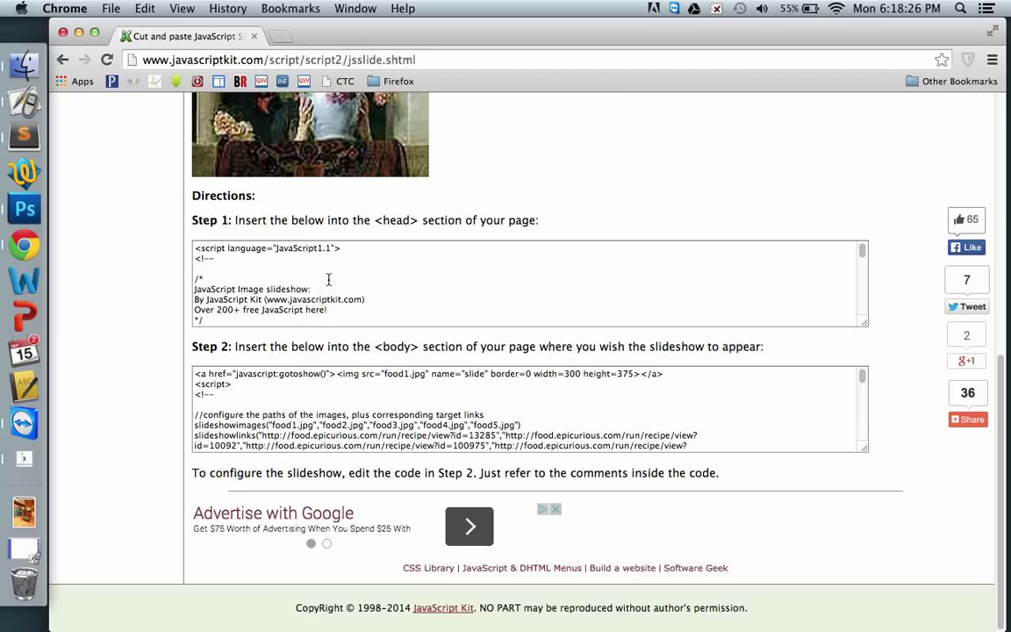
{"action": "left_click", "coordinate": [333, 277]}
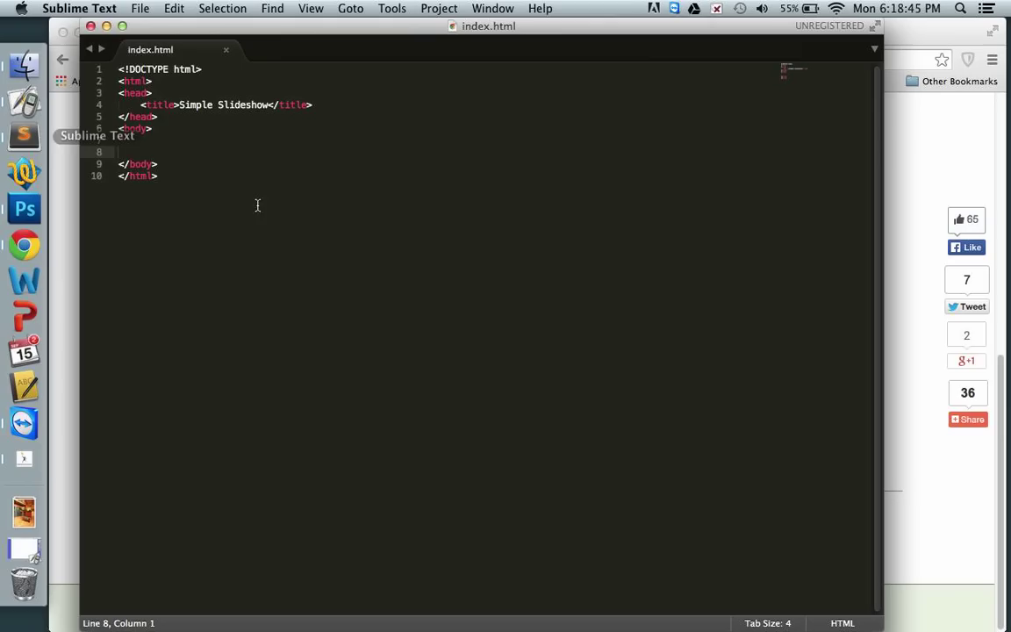
- Create script.js in simple_slideshow and paste in the Step 1 head script
{"action": "key", "text": "cmd+n"}
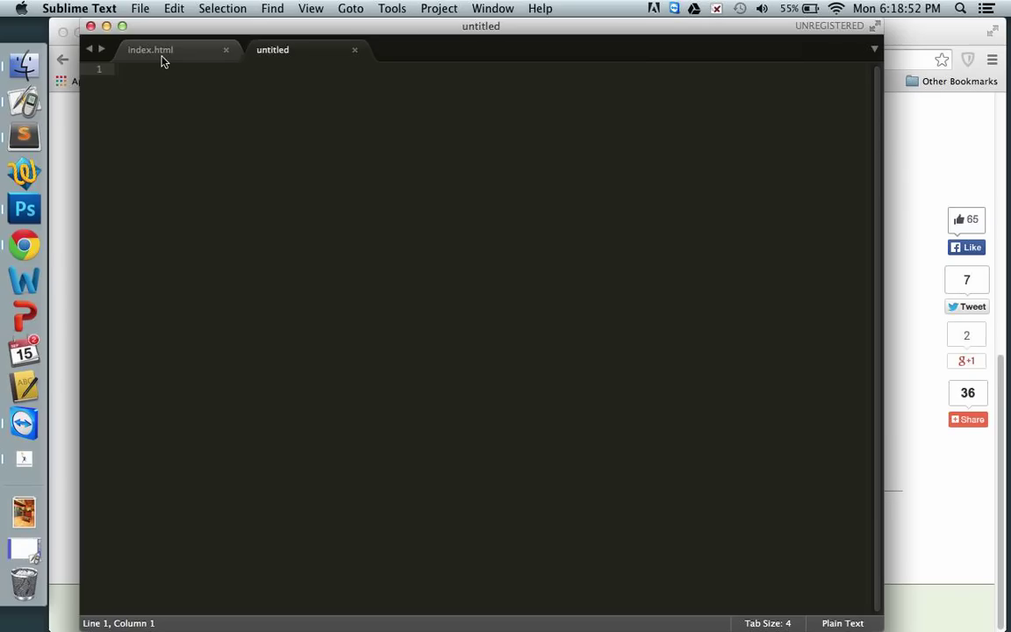
{"action": "left_click", "coordinate": [139, 7]}
{"action": "type", "text": "script.j"}
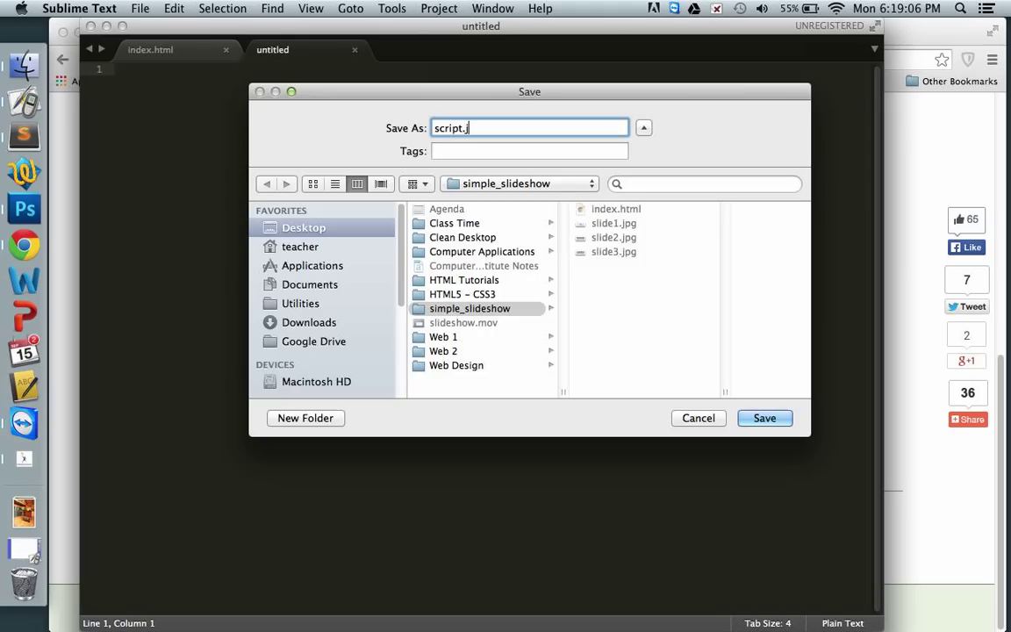
{"action": "left_click", "coordinate": [173, 7]}
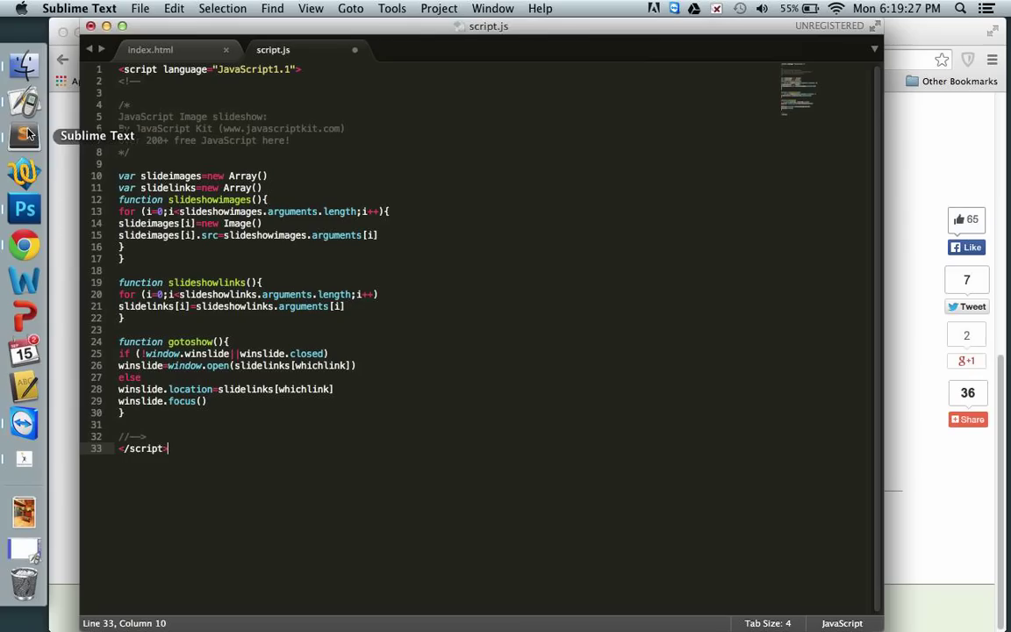
- Append the Step 2 body code to the end of script.js
{"action": "scroll", "scroll_direction": "down", "scroll_amount": 3}
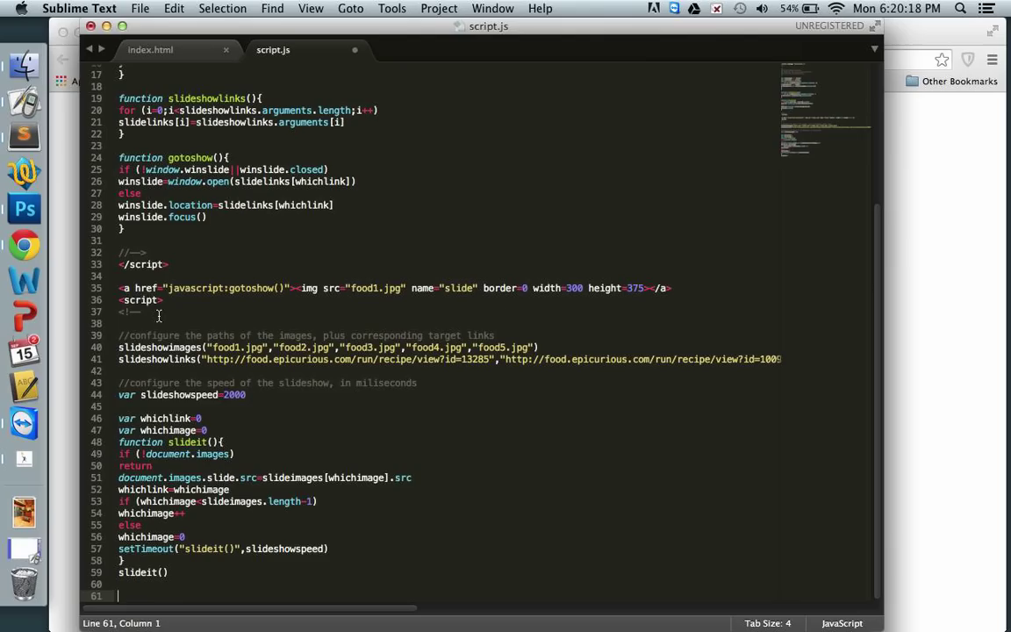
{"action": "mouse_move", "coordinate": [683, 290]}
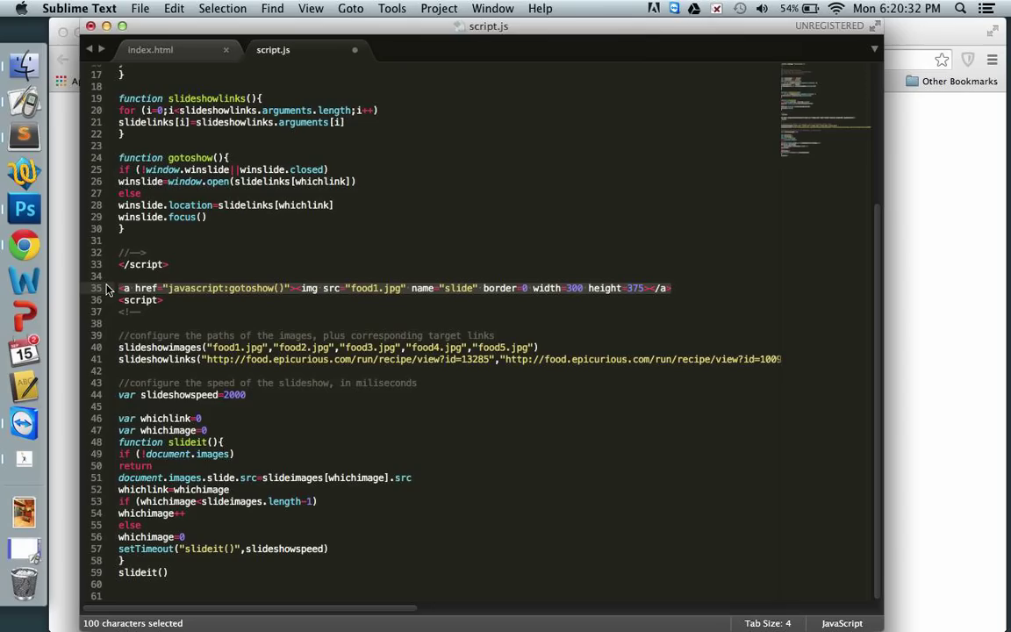
- Move the <a href> image link line from script.js into index.html's body
{"action": "left_click", "coordinate": [150, 50]}
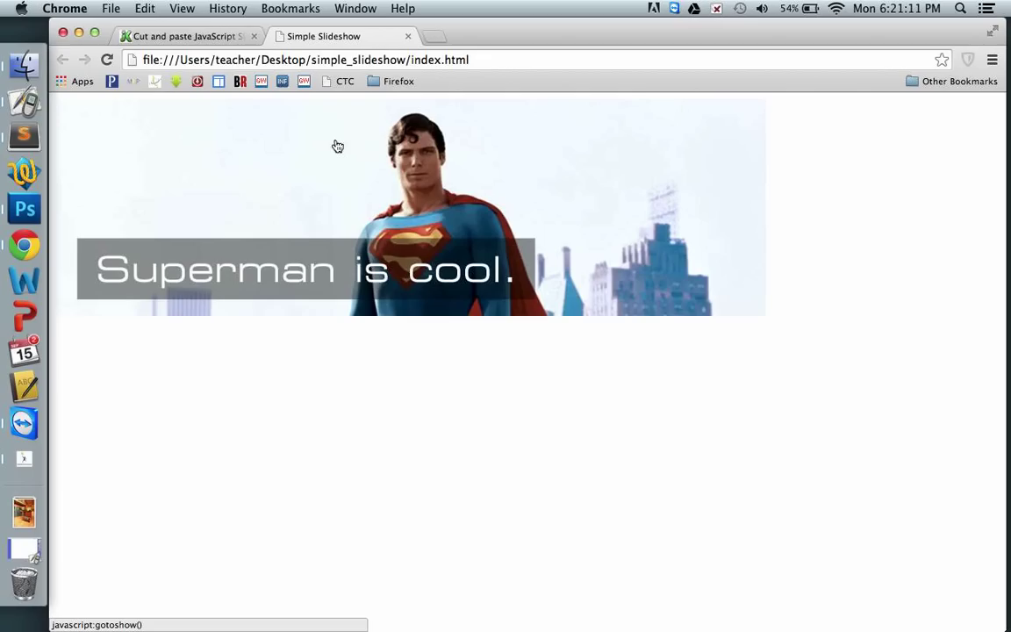
- Delete the food image names and recipe link arguments on script.js lines 33–34
{"action": "left_click", "coordinate": [23, 136]}
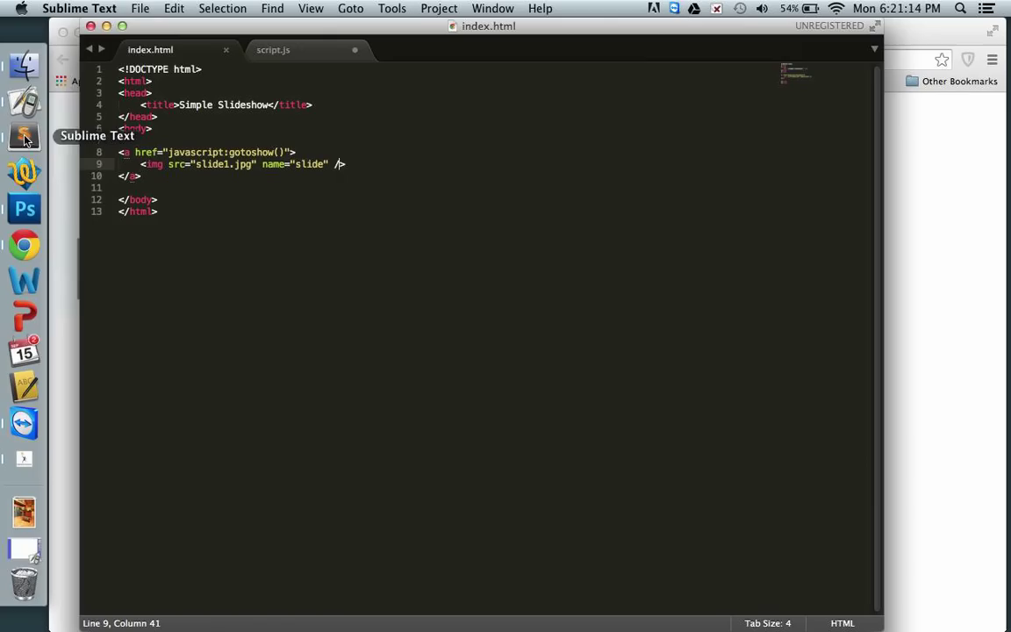
{"action": "left_click", "coordinate": [273, 49]}
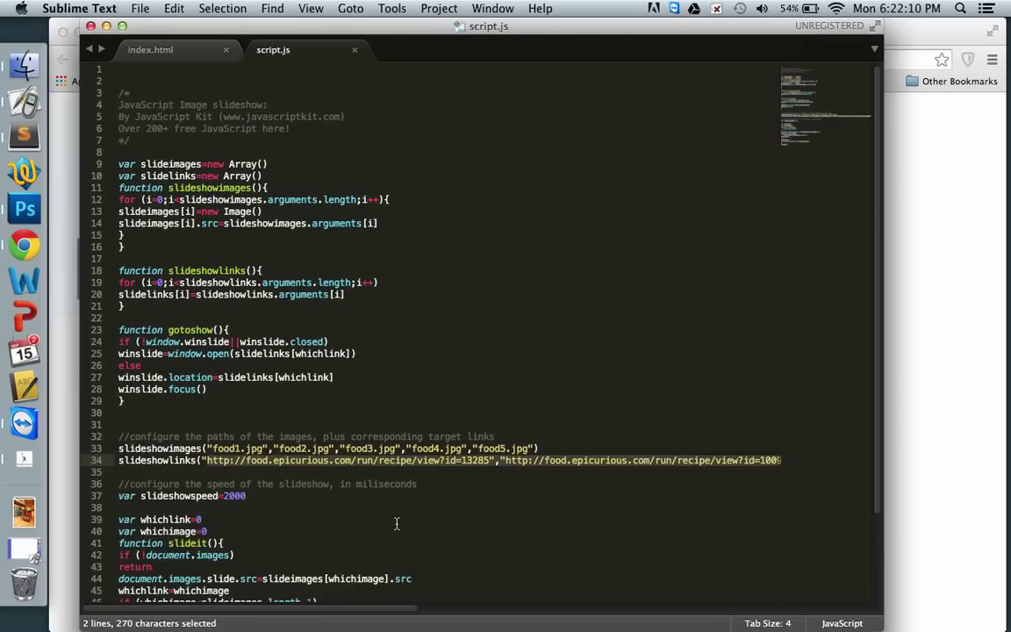
{"action": "key", "text": "Delete"}
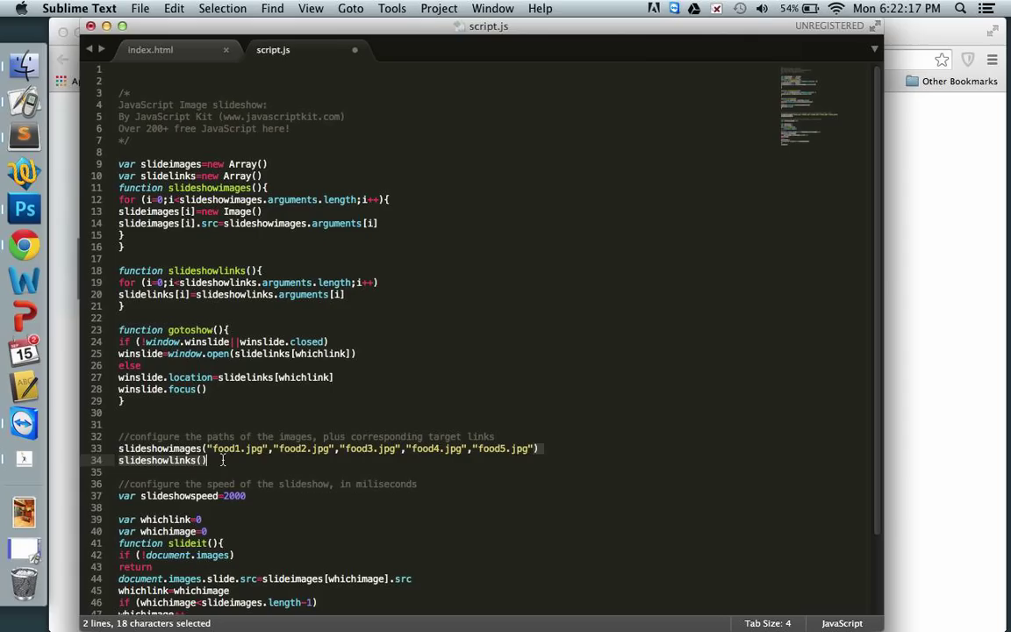
{"action": "key", "text": "delete"}
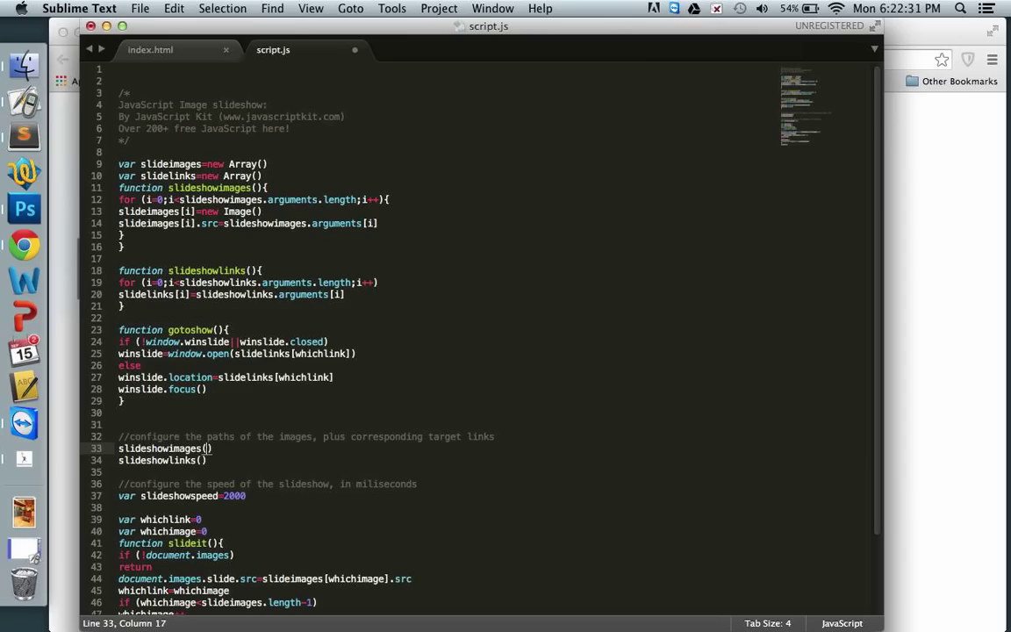
- Fill slideshowimages() with 'slide1.jpg', 'slide2.jpg', 'slide3.jpg' and save script.js
{"action": "type", "text": "'"}
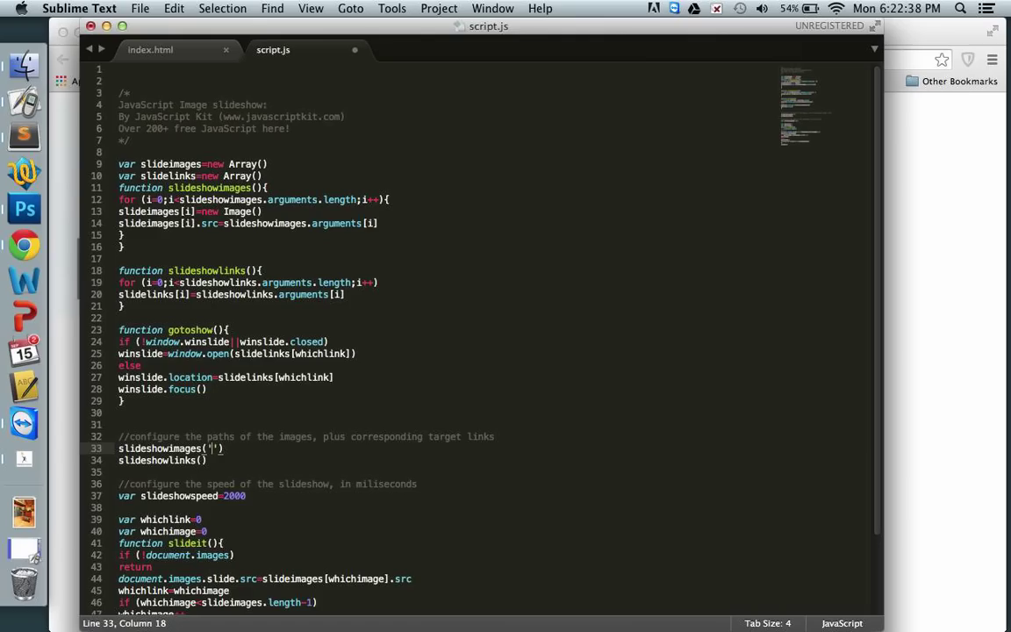
{"action": "type", "text": "slide1.jpg"}
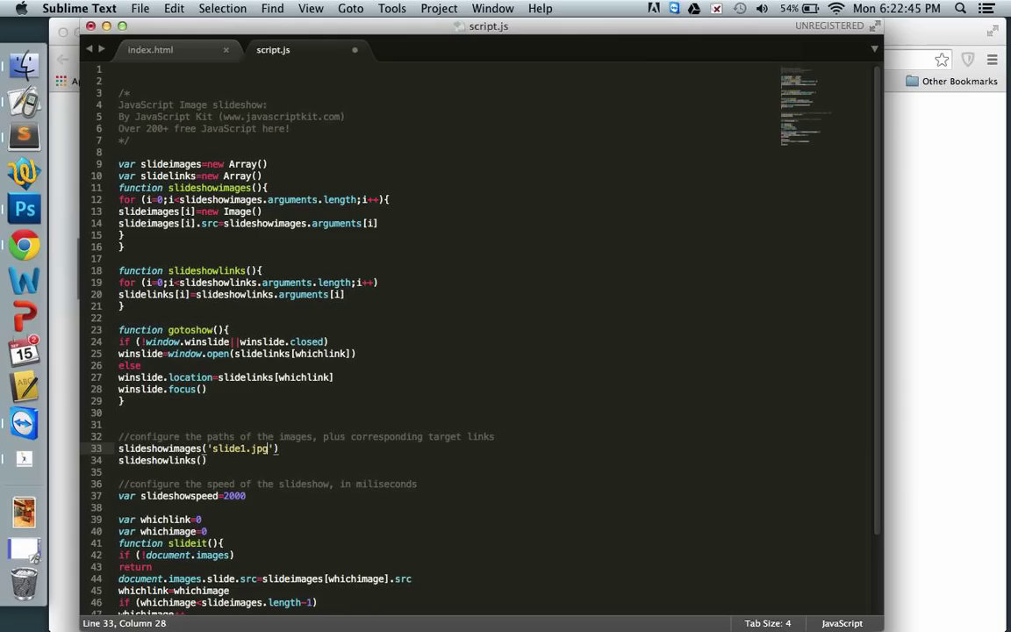
{"action": "type", "text": ", 'slide2'"}
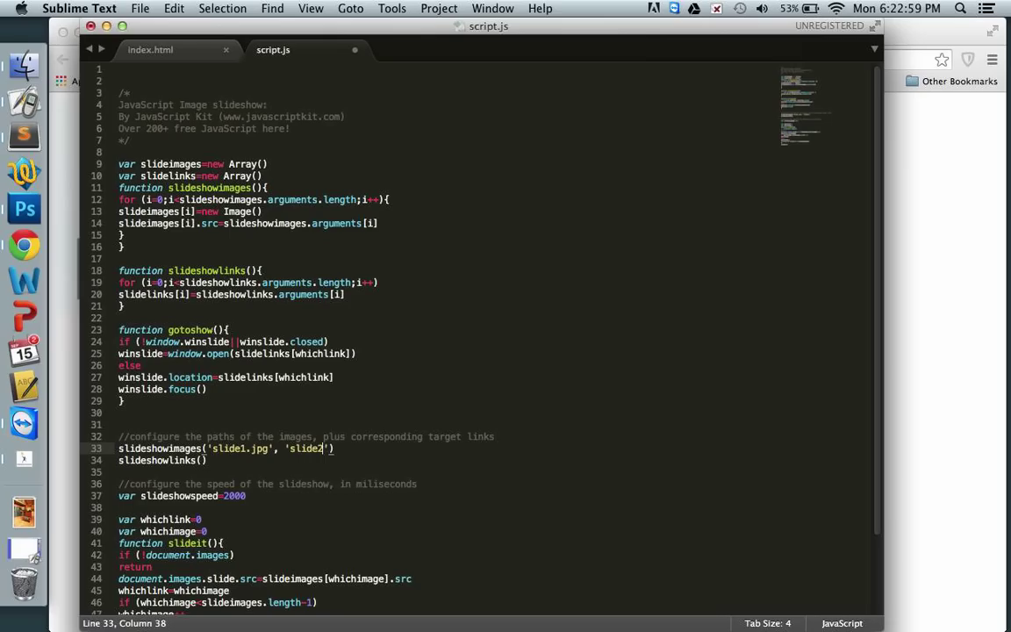
{"action": "type", "text": ".jpg', ''"}
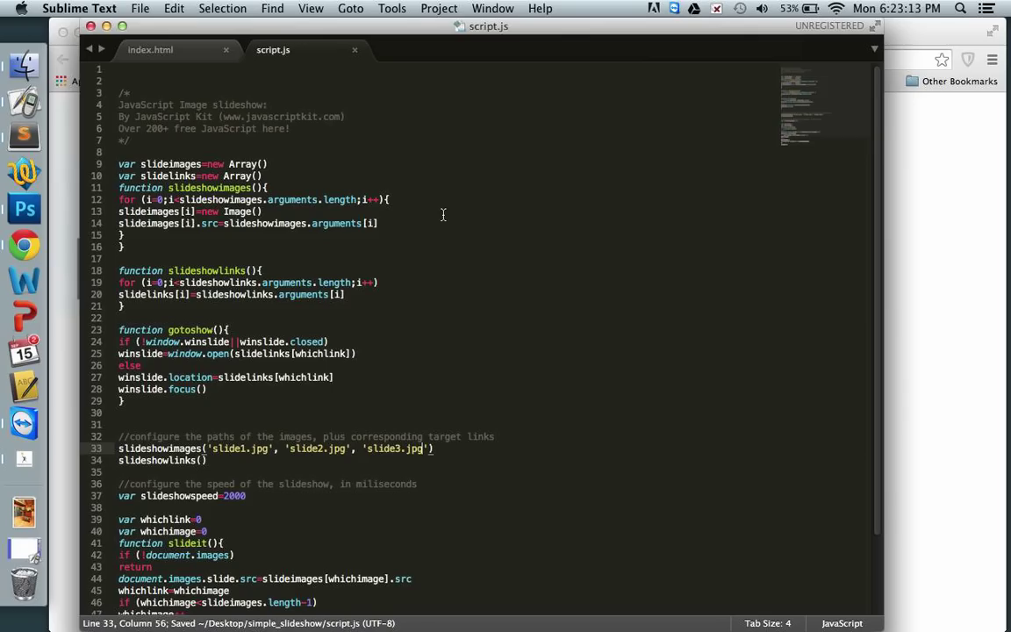
{"action": "left_click", "coordinate": [151, 49]}
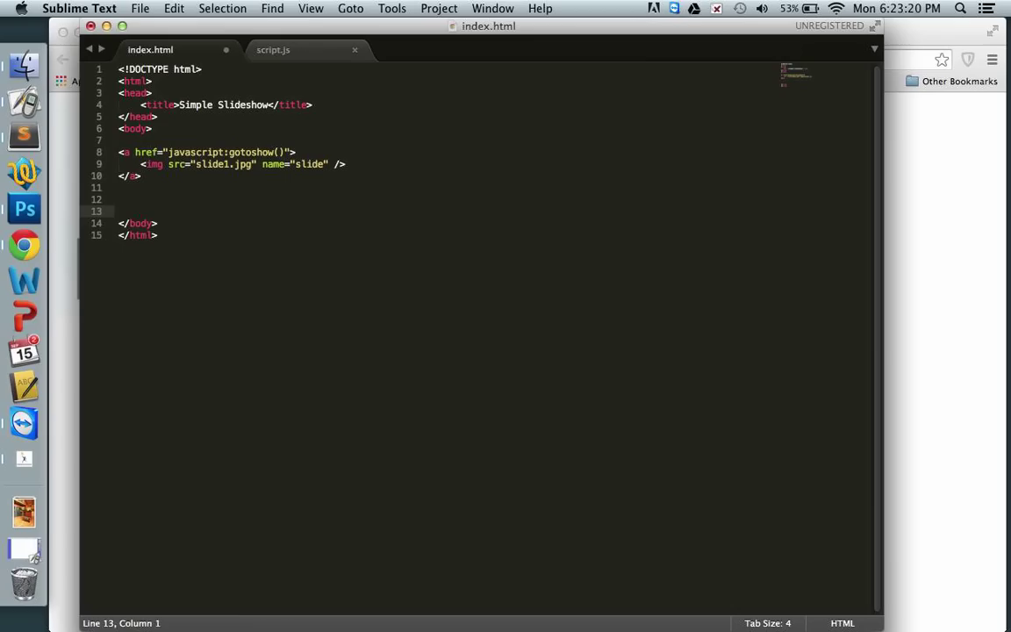
- Add <script type="text/javascript" src="script.js"></script> before index.html's closing body tag
{"action": "type", "text": "<script type=\"javascript\""}
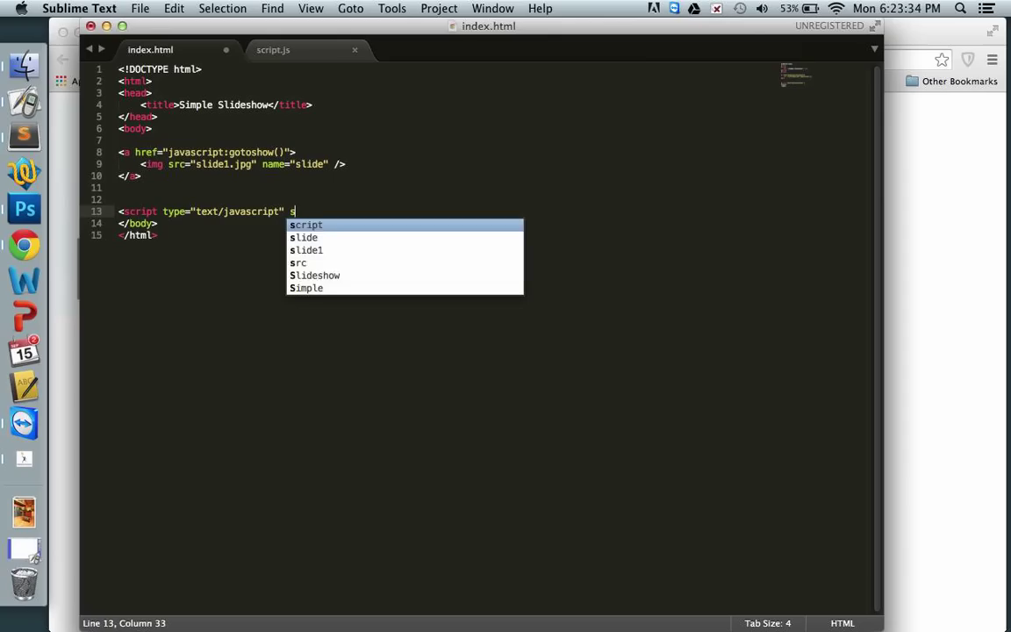
{"action": "type", "text": "rc=\"script.js\">"}
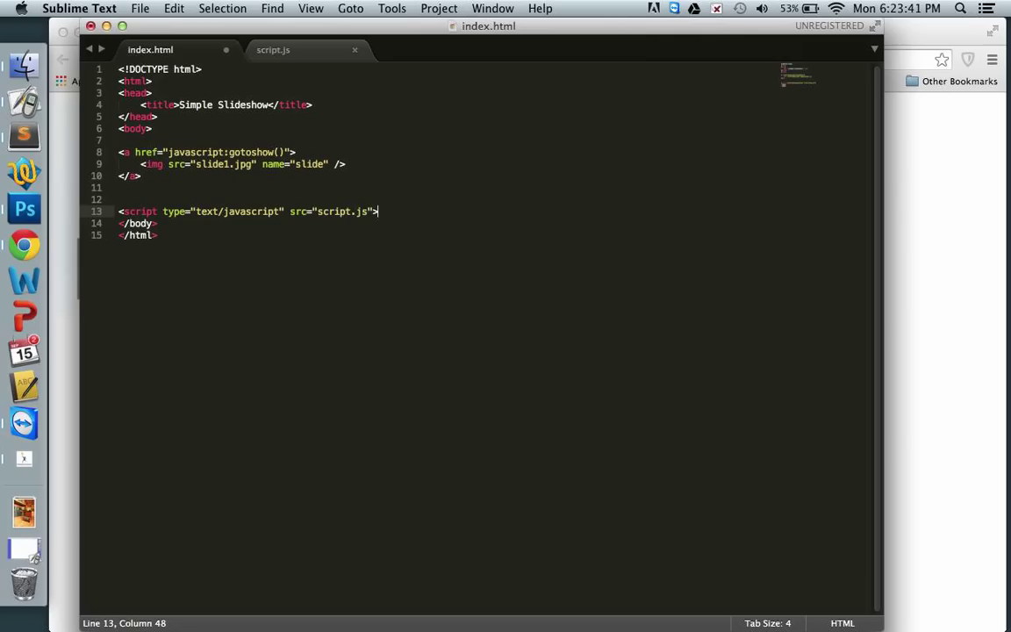
{"action": "type", "text": "</script>"}
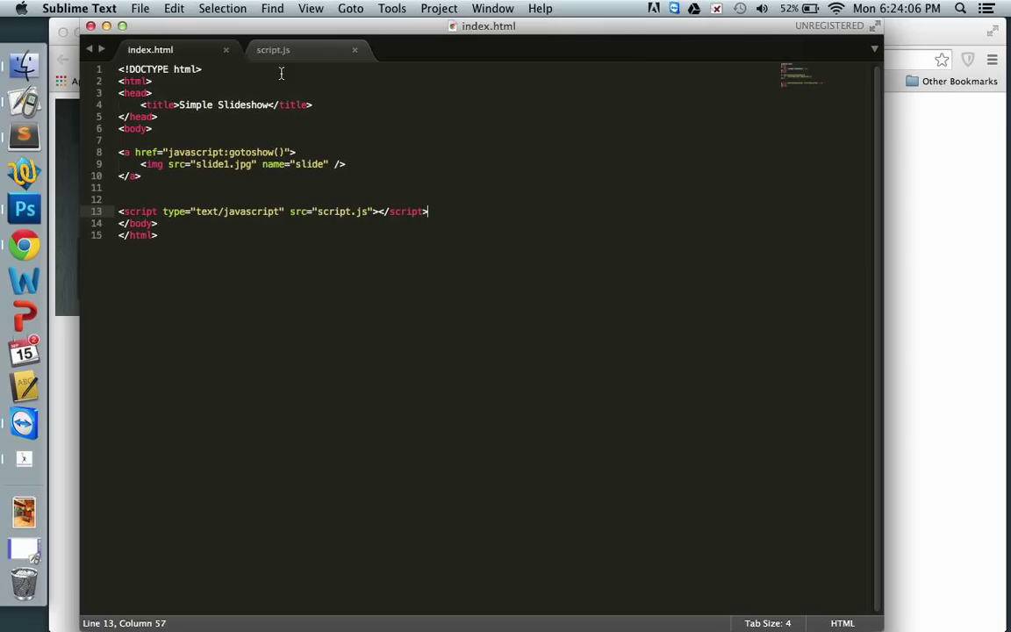
- Pass Google, Yahoo and Wikipedia links to slideshowlinks, then view the slideshow in Chrome
{"action": "left_click", "coordinate": [273, 49]}
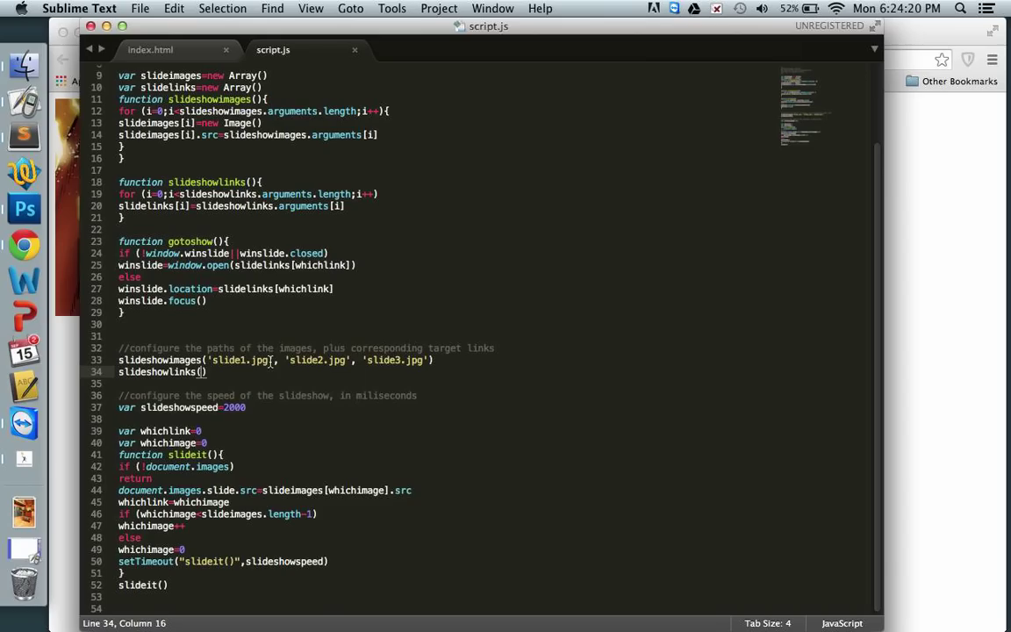
{"action": "mouse_move", "coordinate": [309, 463]}
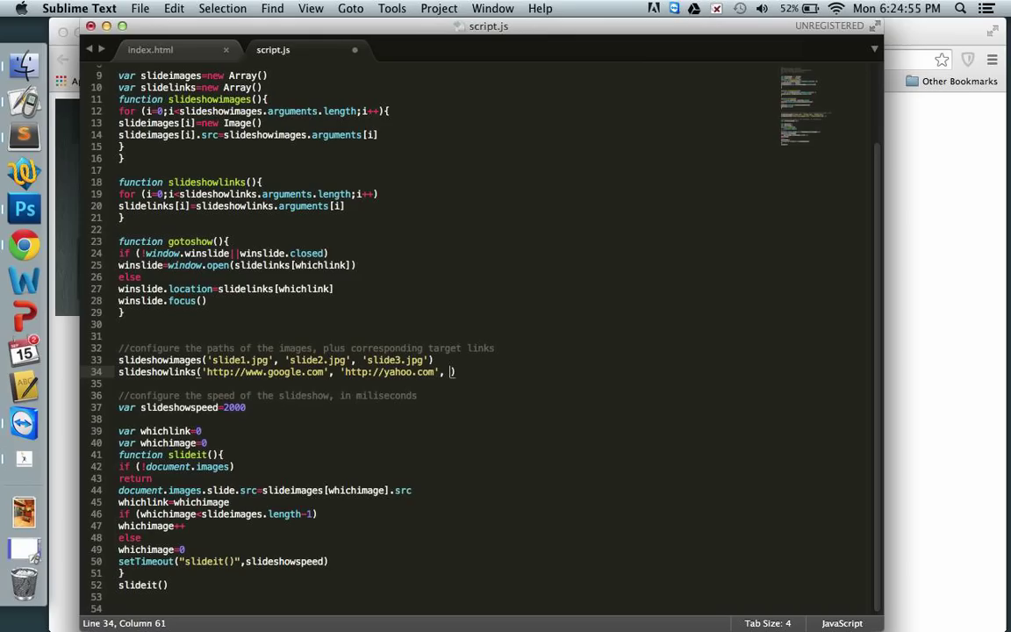
{"action": "type", "text": "http://wikipedia'"}
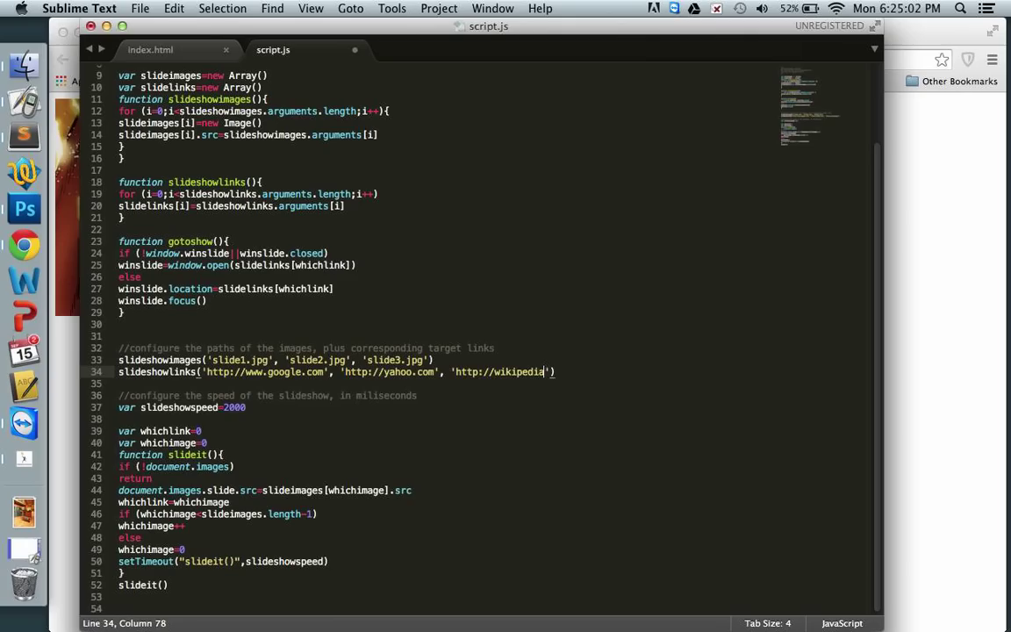
{"action": "type", "text": ".com"}
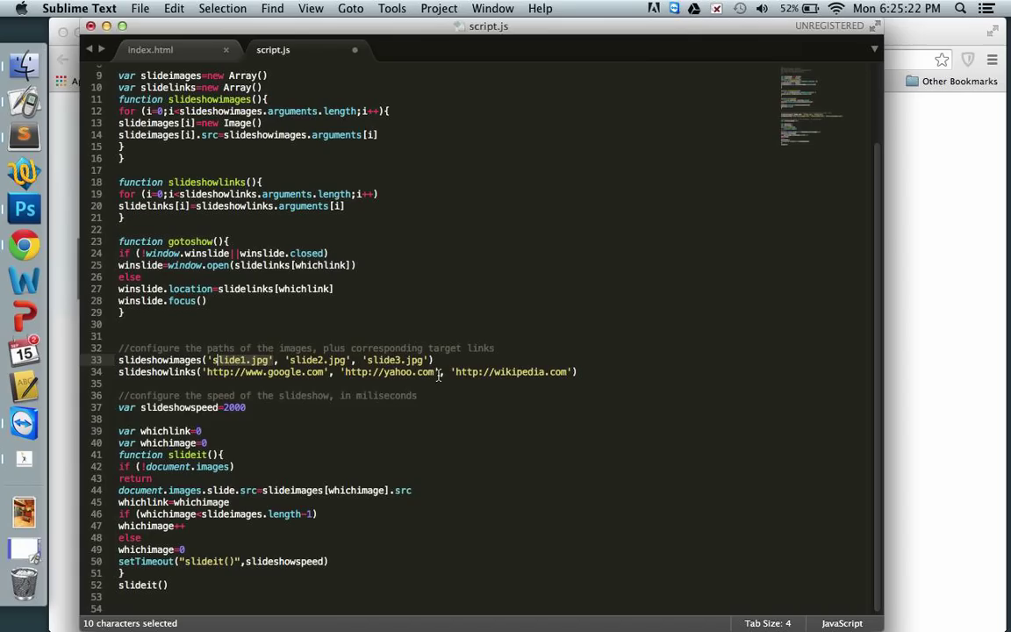
{"action": "left_click", "coordinate": [24, 244]}
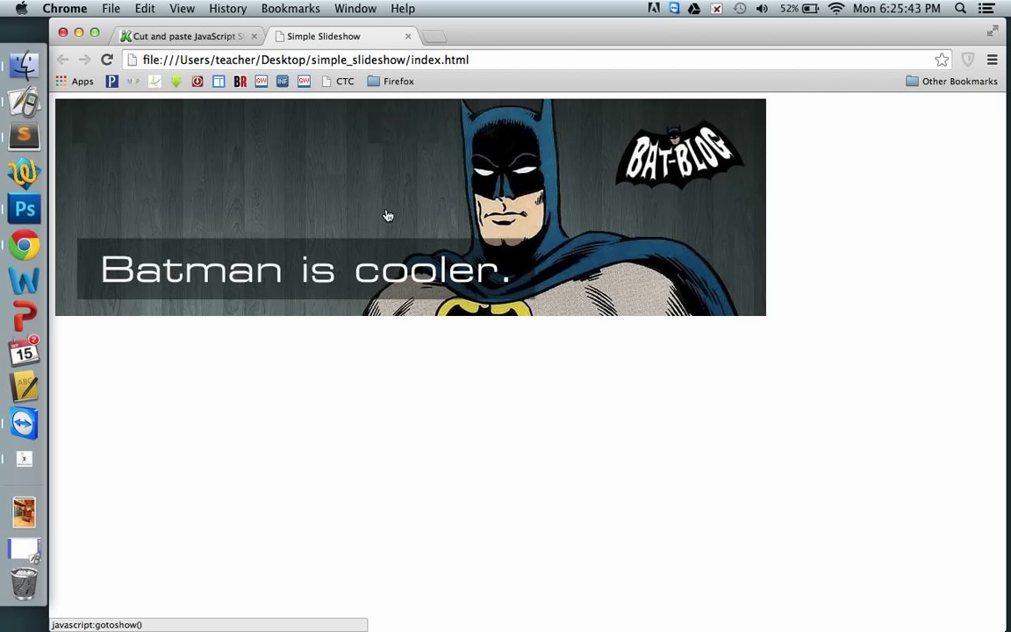
{"action": "mouse_move", "coordinate": [246, 188]}
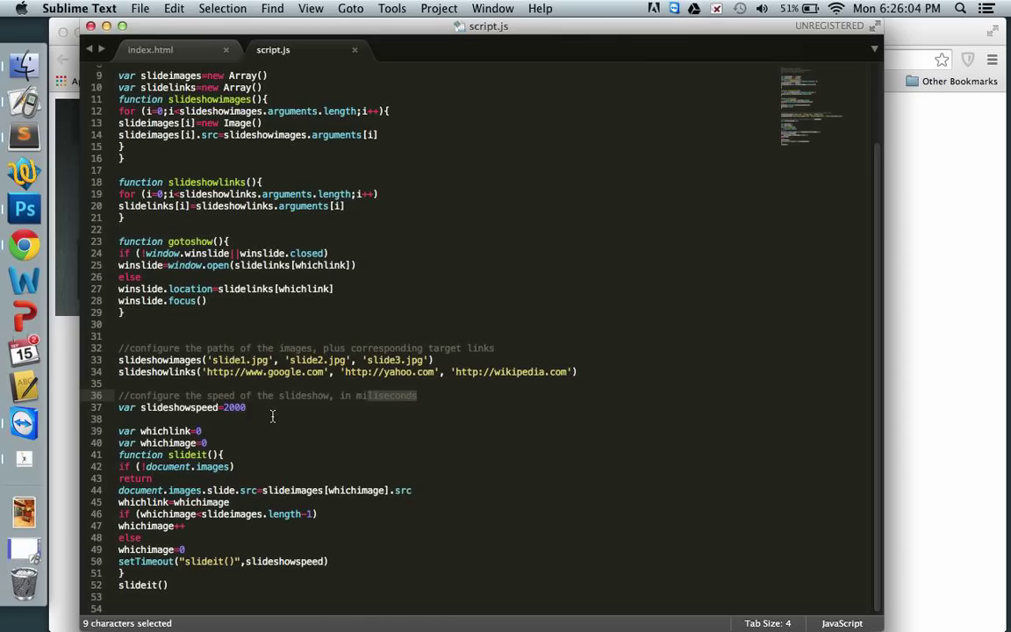
- Change slideshowspeed from 2000 to 500 in script.js and check the result
{"action": "type", "text": "500"}
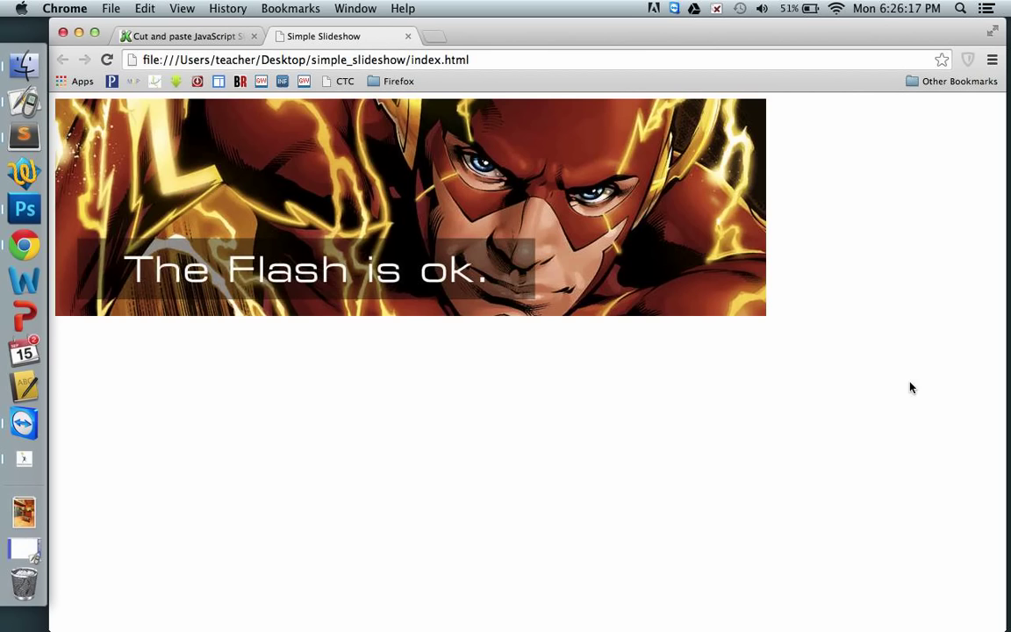
{"action": "mouse_move", "coordinate": [238, 388]}
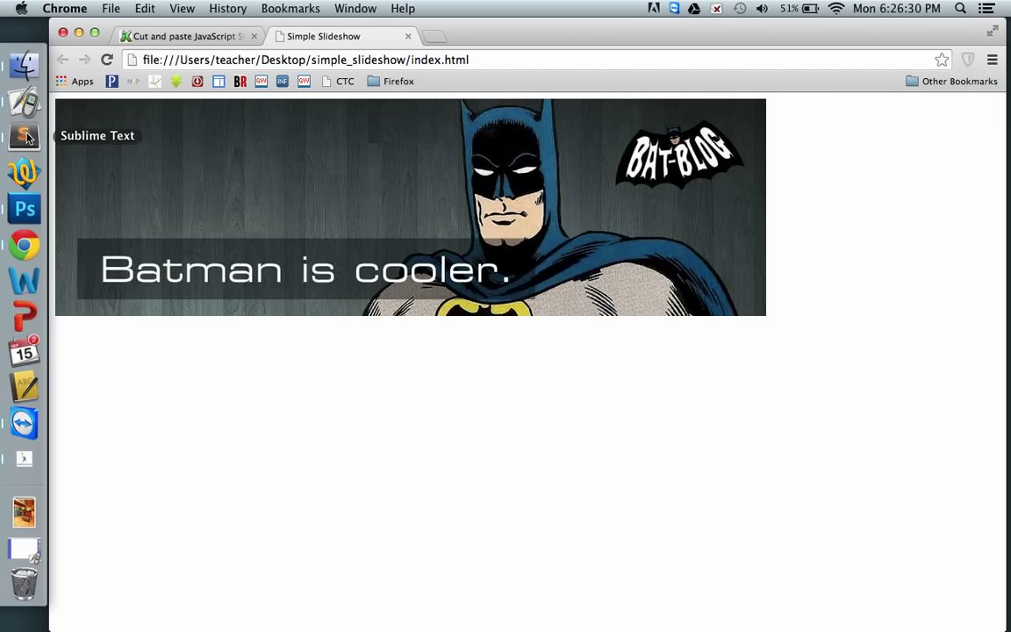
{"action": "left_click", "coordinate": [24, 138]}
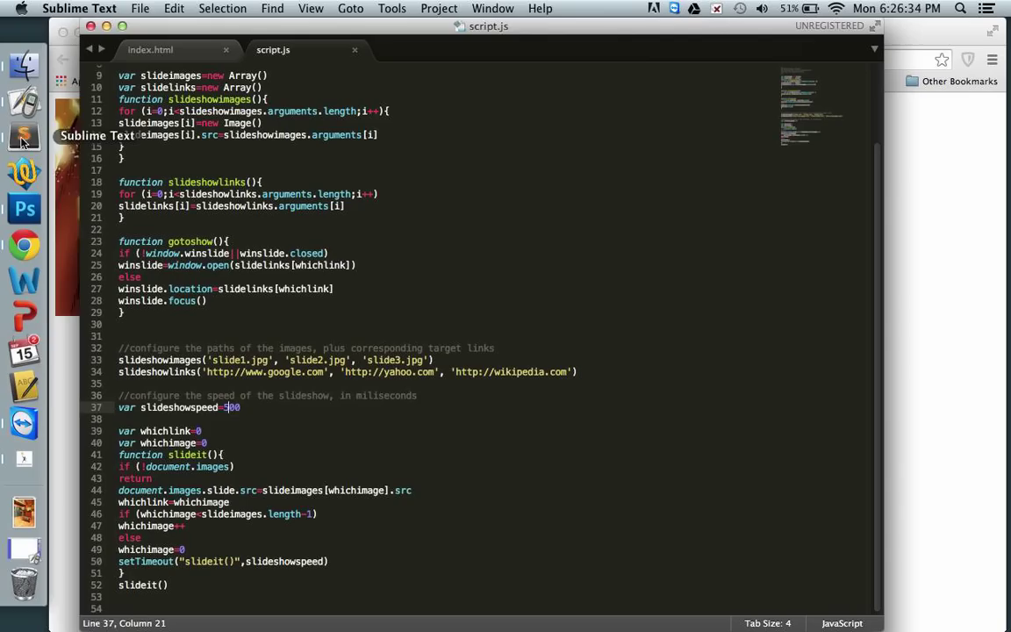
{"action": "left_click", "coordinate": [150, 49]}
{"action": "type", "text": "<link rel=\"stylesheet\" type=\""}
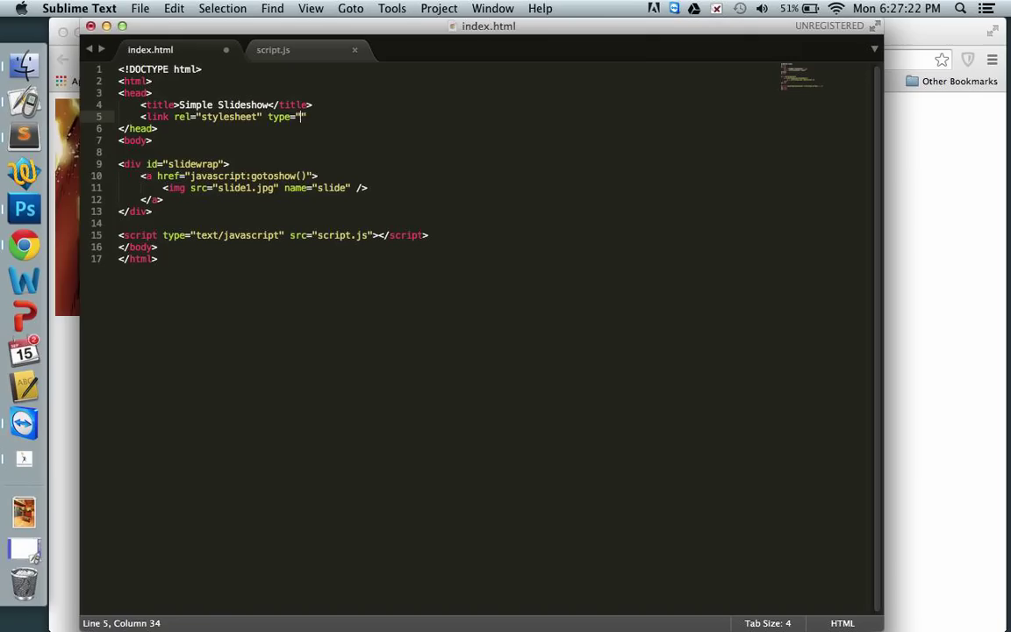
- Add the styles.css stylesheet link to the head of index.html
{"action": "type", "text": "text/css\" href=\"styles.css\" /"}
{"action": "type", "text": "#s"}
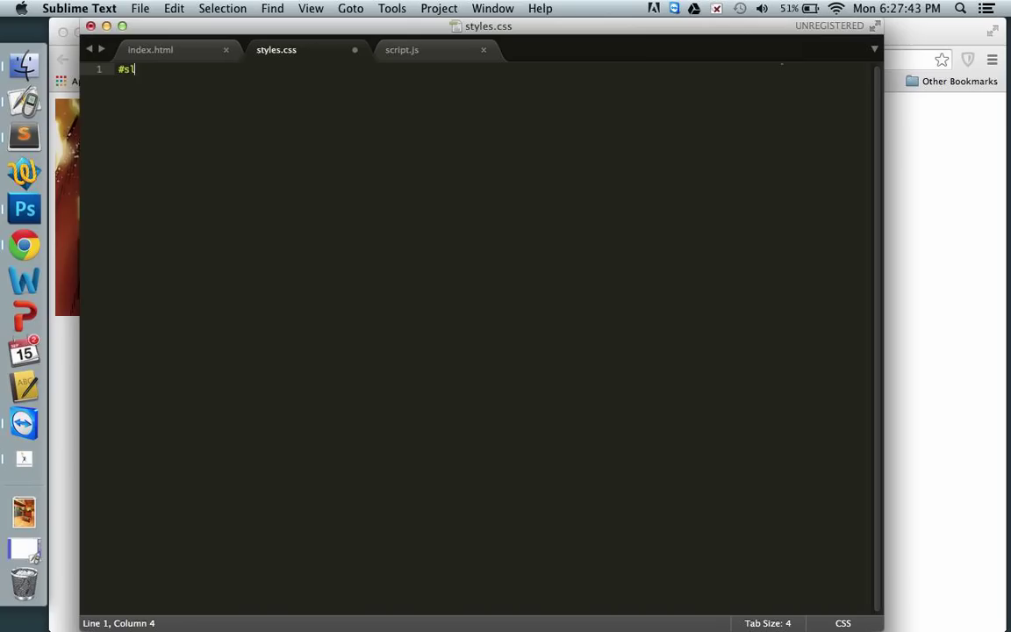
- Write the #slideshowwrap rule in styles.css with width 900, height 275, red border, auto margin
{"action": "type", "text": "lideshowwrap {"}
{"action": "type", "text": "position: relative;"}
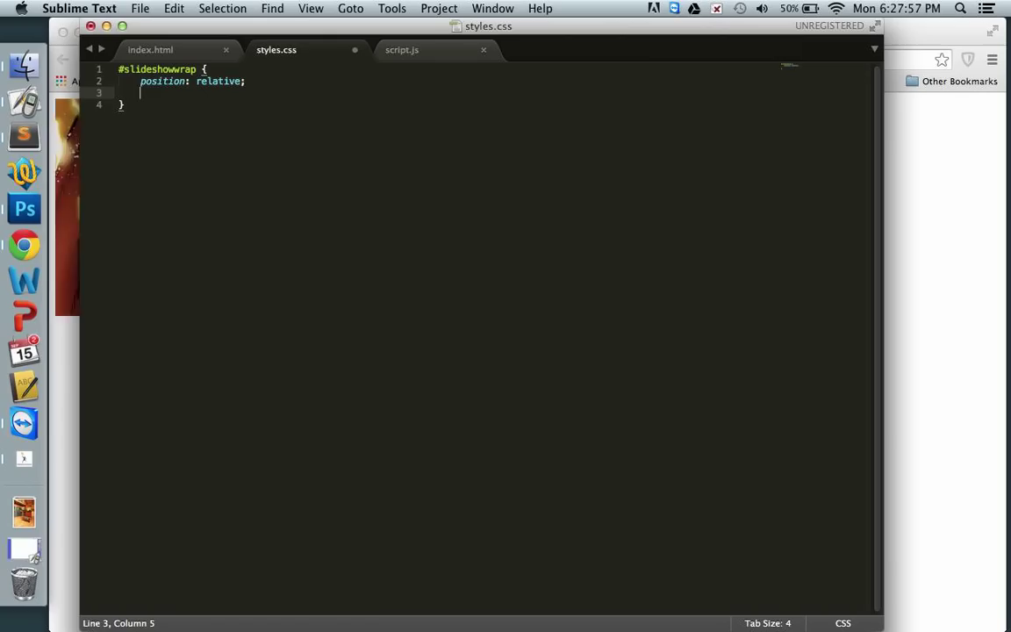
{"action": "type", "text": "width: 900;"}
{"action": "type", "text": "height: 275;"}
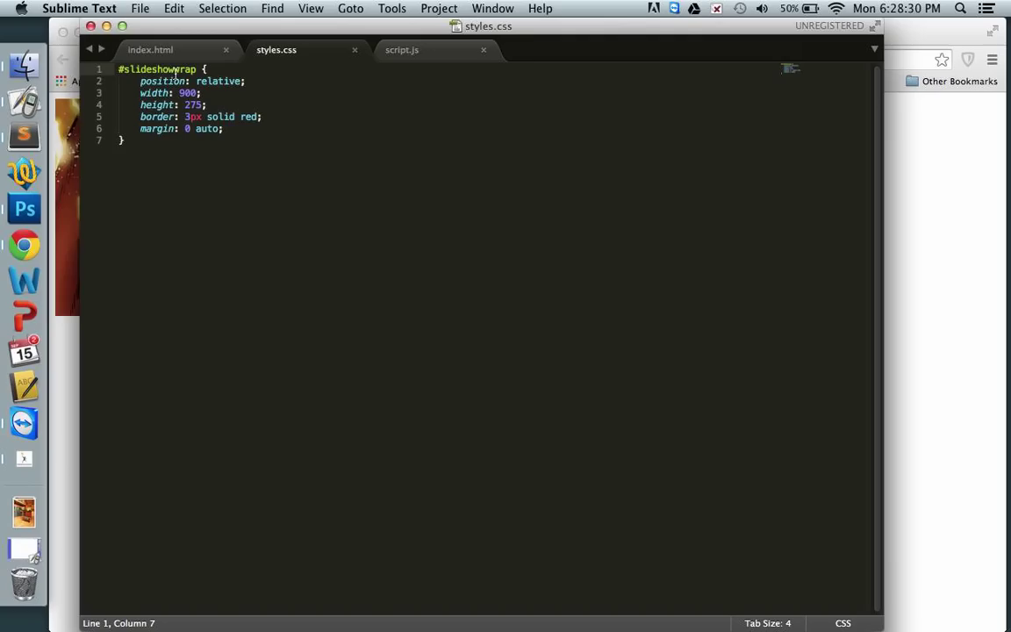
- Rename the selector to #slidewrap and reload Chrome to see the red-bordered slideshow
{"action": "left_click", "coordinate": [24, 245]}
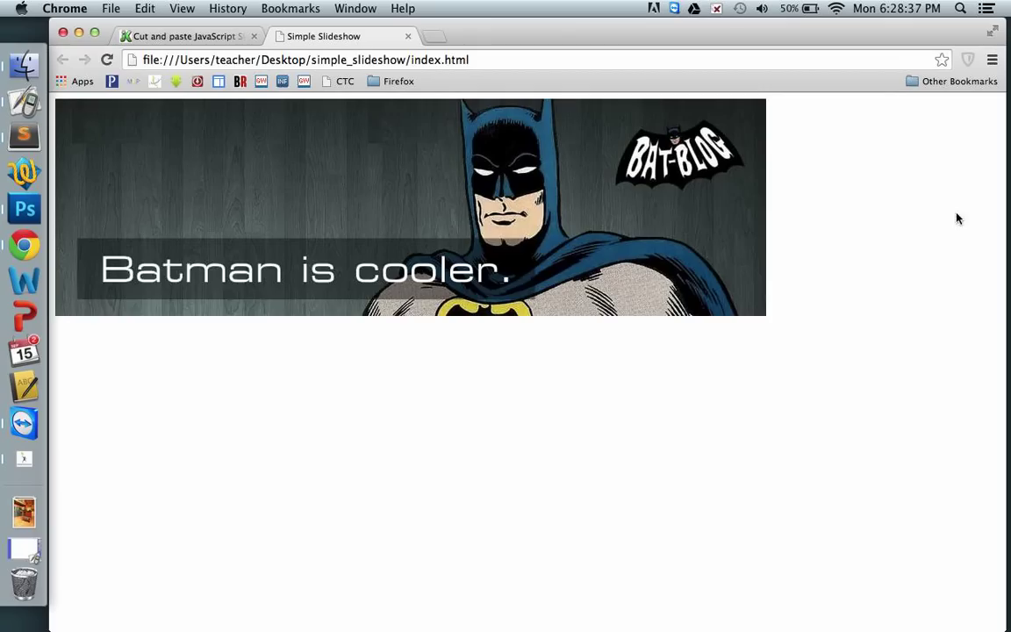
{"action": "left_click", "coordinate": [24, 136]}
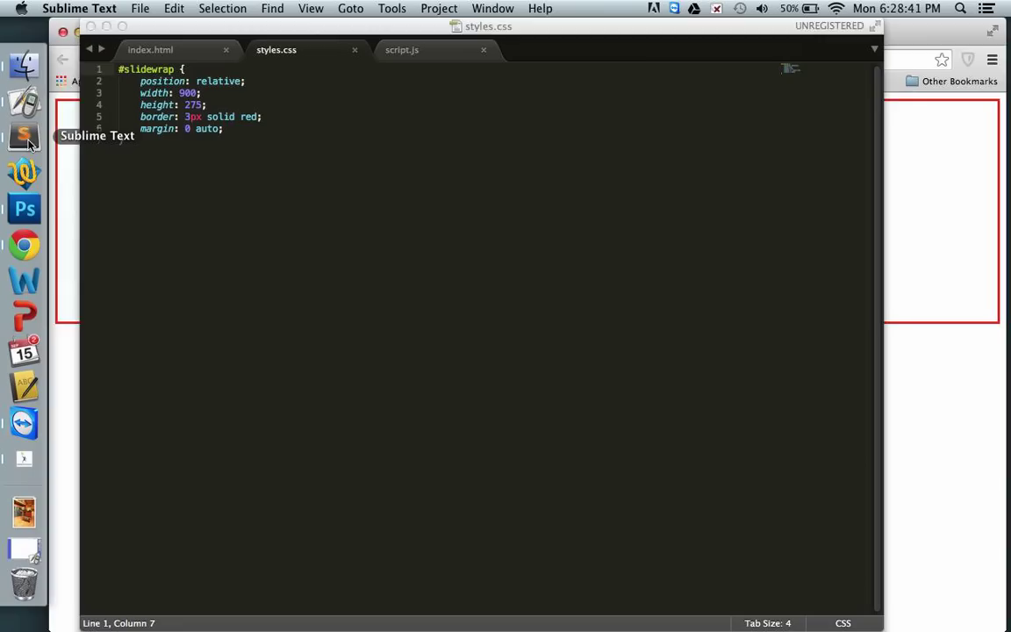
{"action": "left_click", "coordinate": [24, 245]}
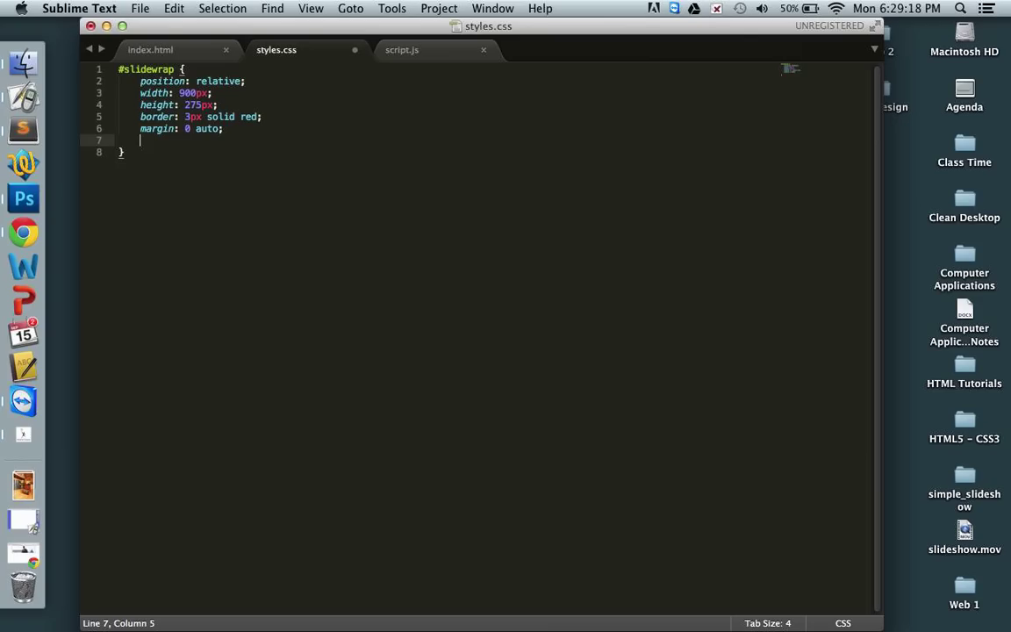
- Add px units, max-width 100%, height auto, and a #slidewrap img rule with block display
{"action": "type", "text": "max-width: 100%;"}
{"action": "type", "text": "display: block;"}
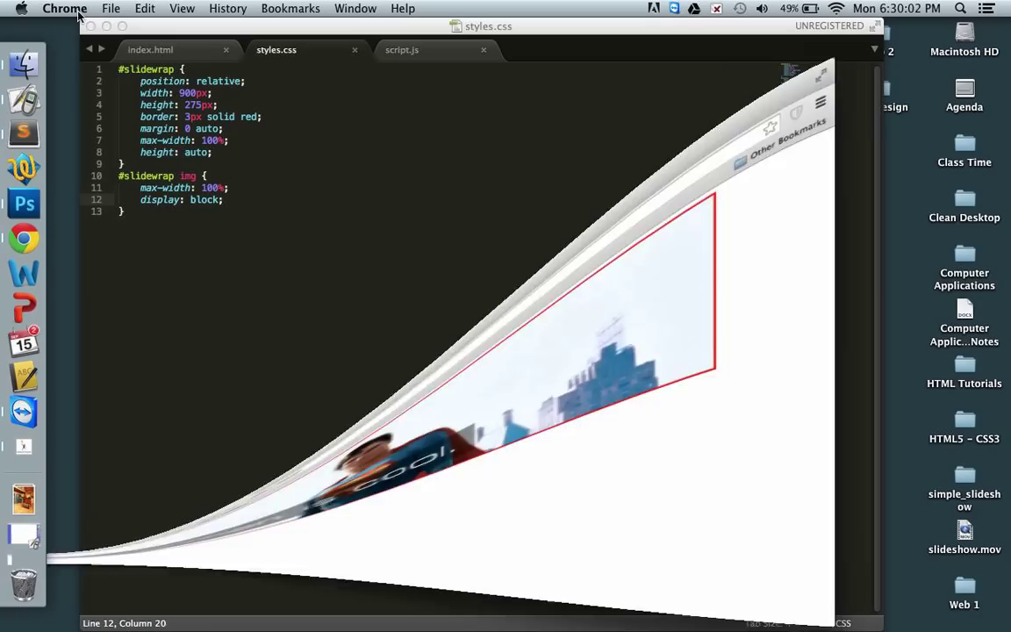
{"action": "left_click", "coordinate": [149, 49]}
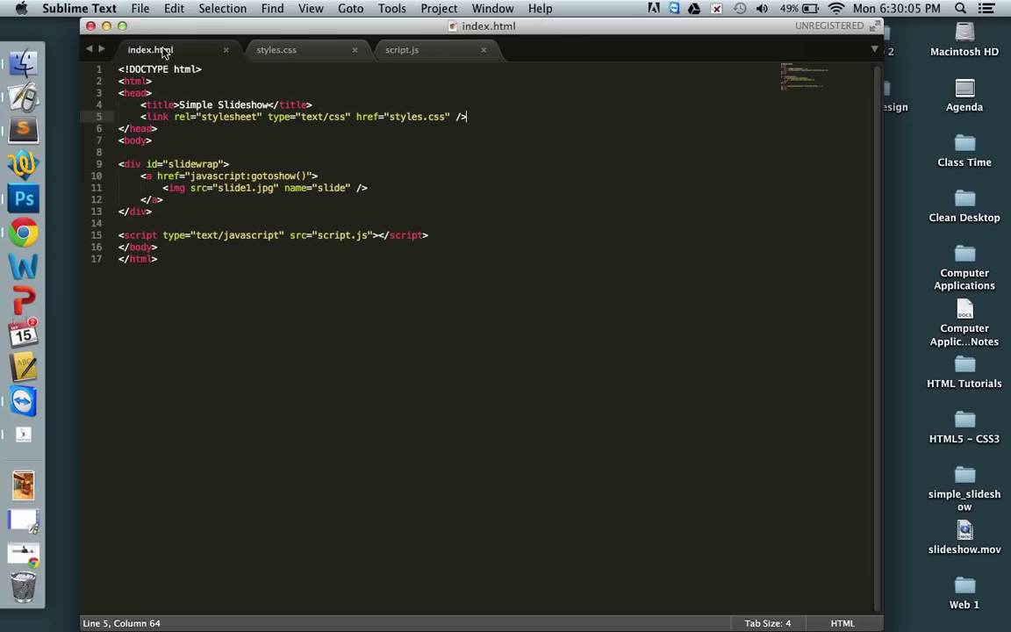